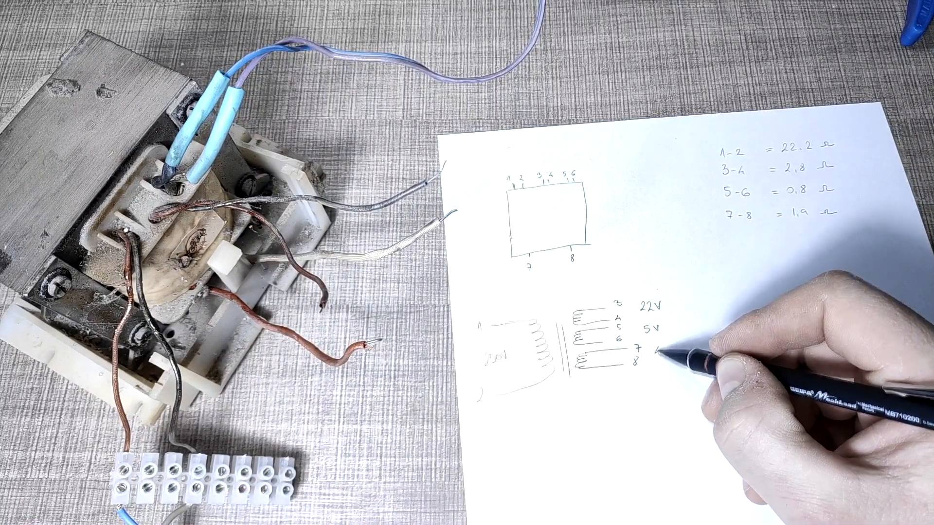
type("40")
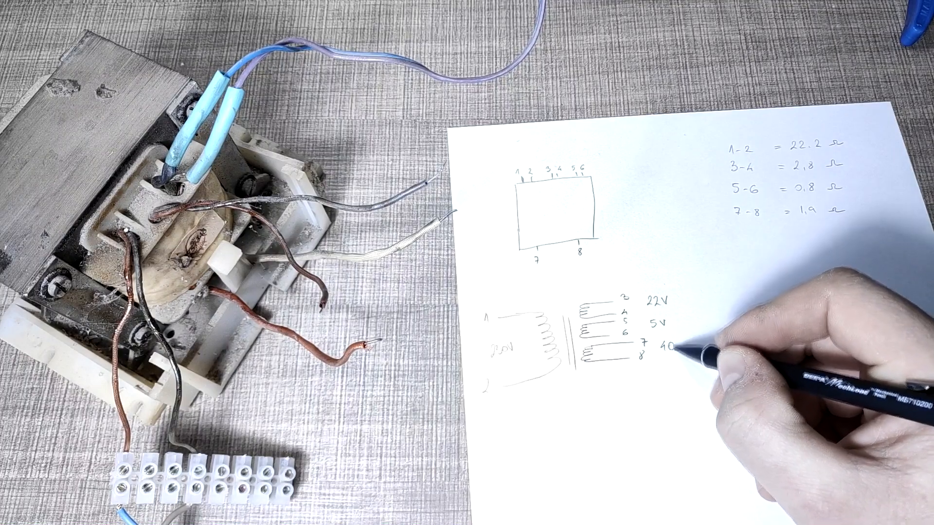